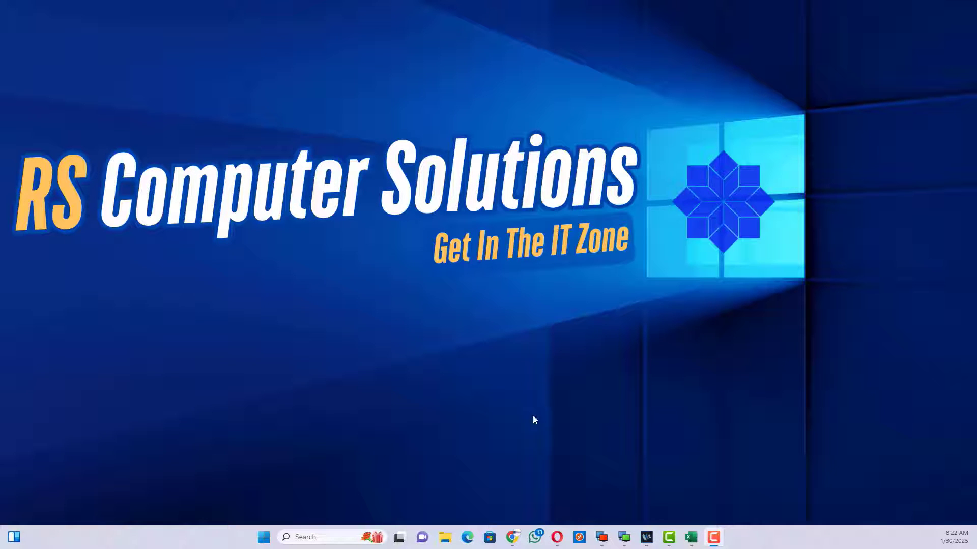
# Open vCenter Servers from Chrome's Office bookmarks and log in with saved administrator credentials
pyautogui.click(512, 537)
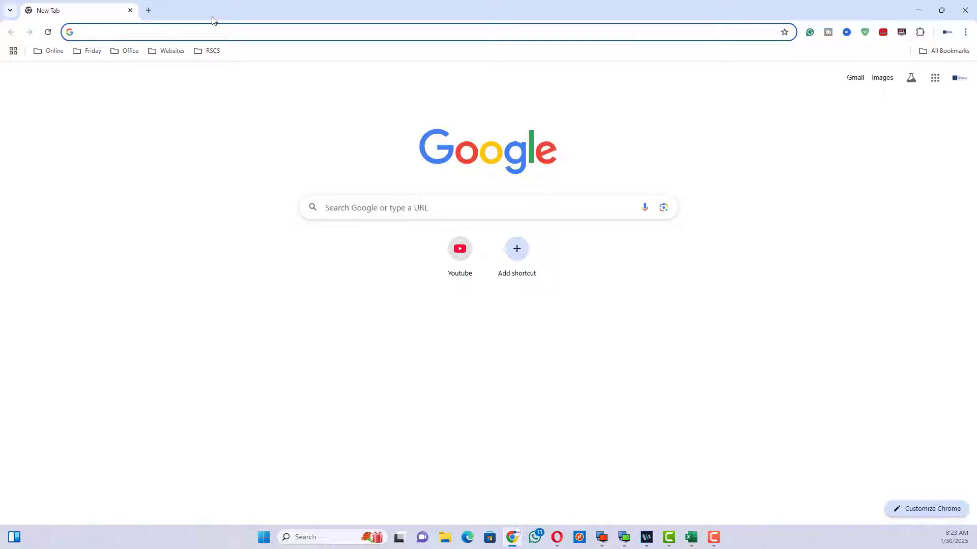
pyautogui.click(130, 50)
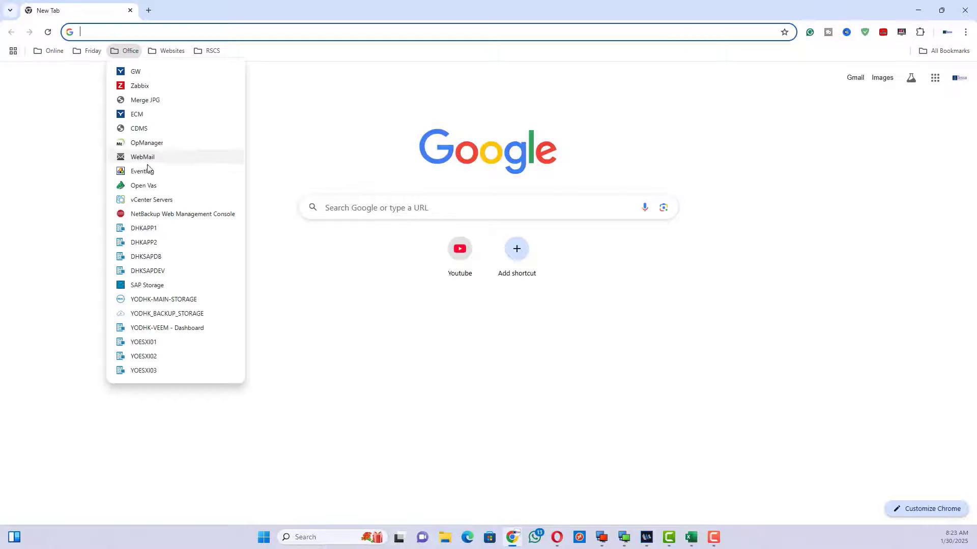
pyautogui.click(150, 200)
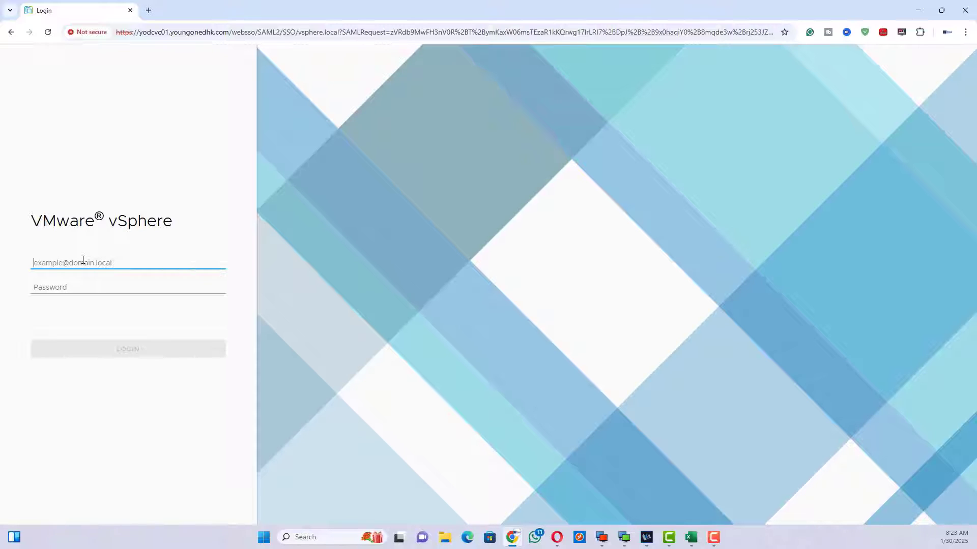
pyautogui.write('yo')
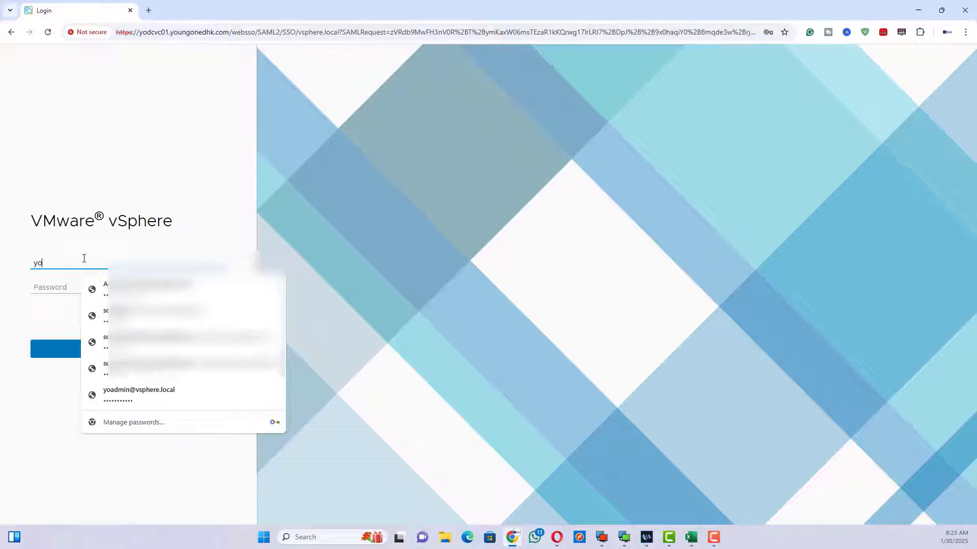
pyautogui.click(138, 394)
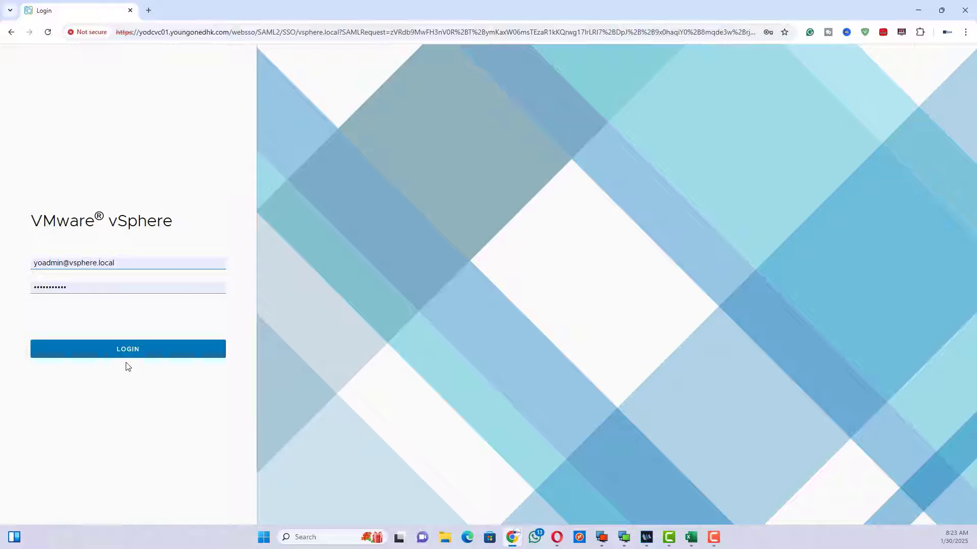
pyautogui.click(127, 349)
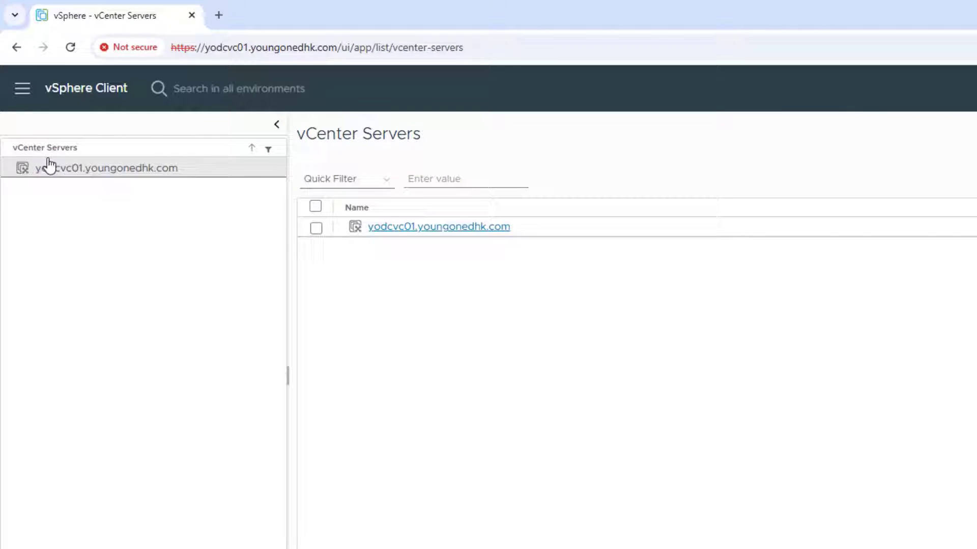
# Browse the vCenter VMs and Templates tree to the YODHK-DCS domain controller summary
pyautogui.click(22, 88)
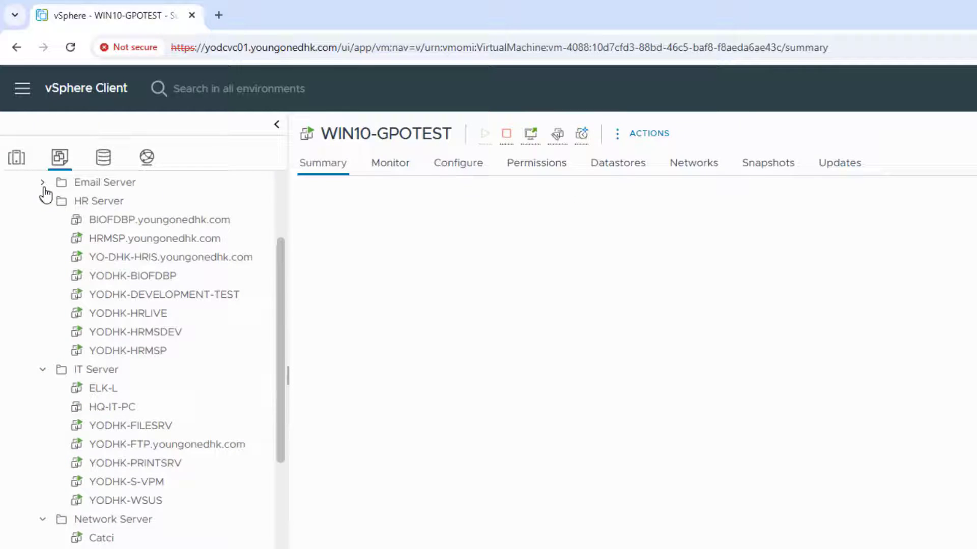
pyautogui.click(128, 313)
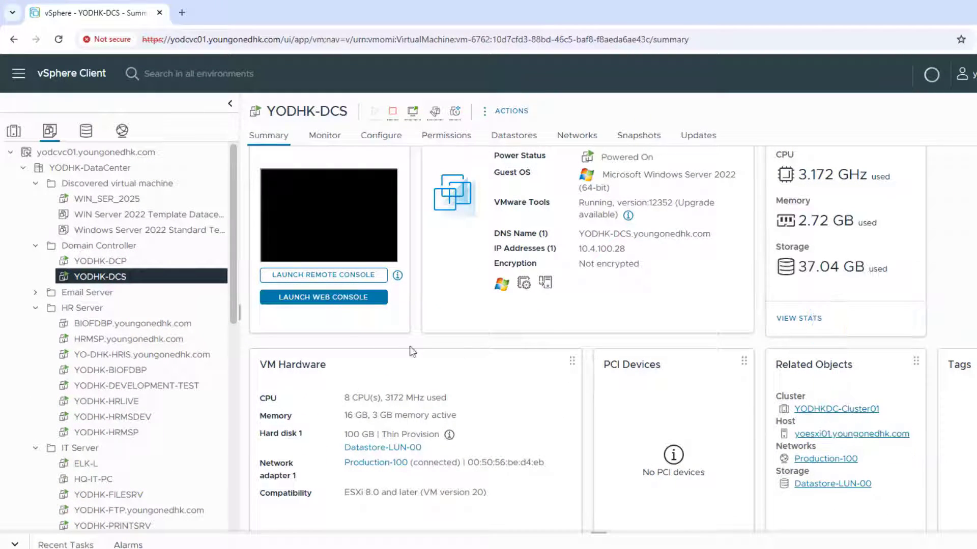
pyautogui.moveTo(98, 277)
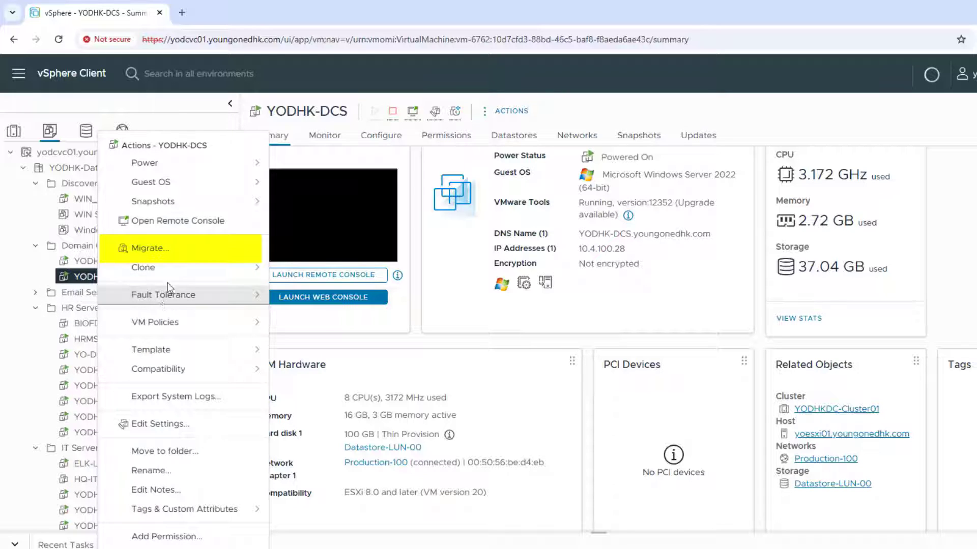
pyautogui.moveTo(174, 248)
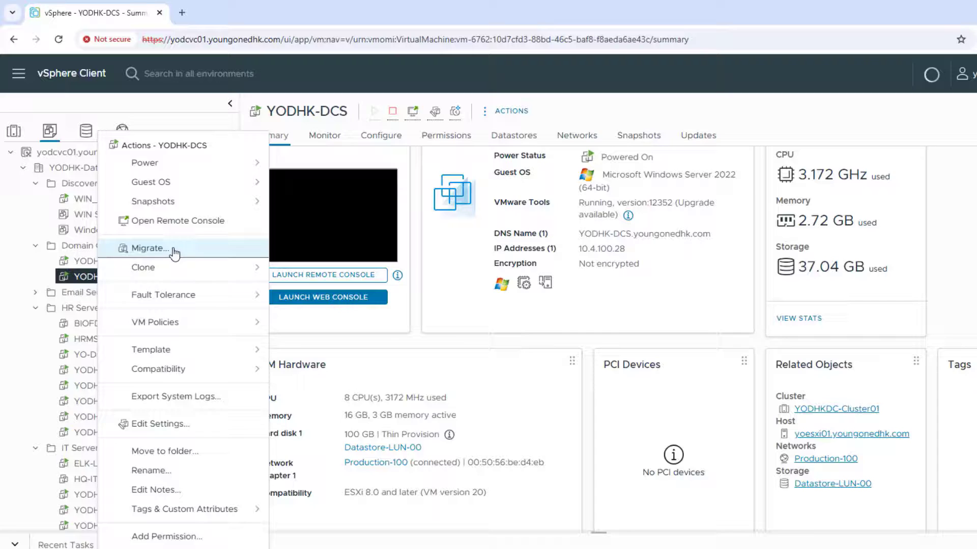
# Choose Migrate from the YODHK-DCS context menu
pyautogui.click(149, 247)
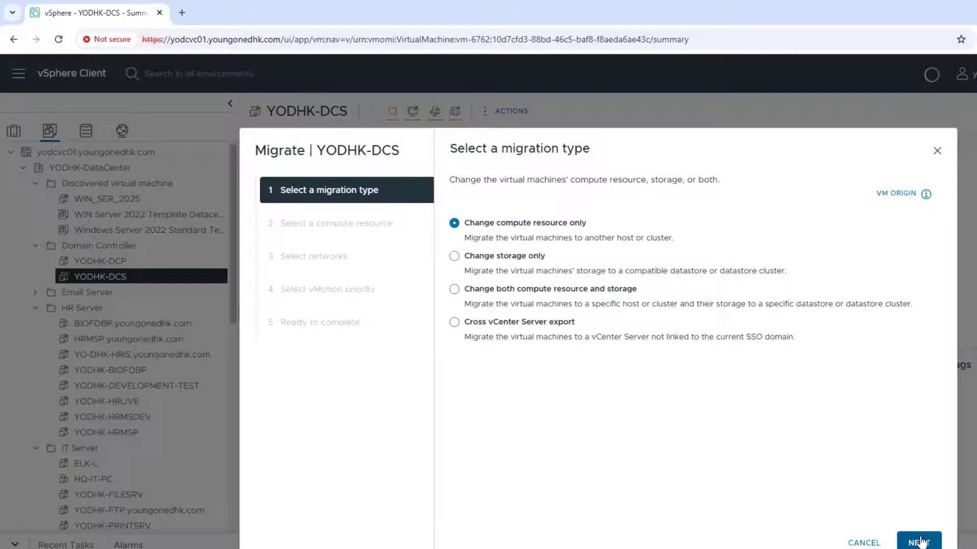
# Migrate compute only to yoesxi03, keeping Production-100 network and high vMotion priority
pyautogui.click(918, 540)
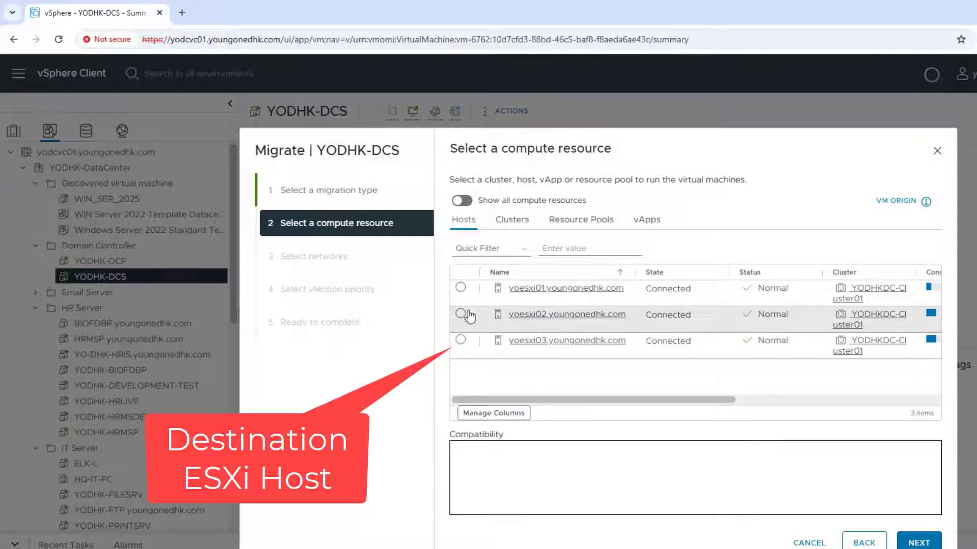
pyautogui.click(460, 341)
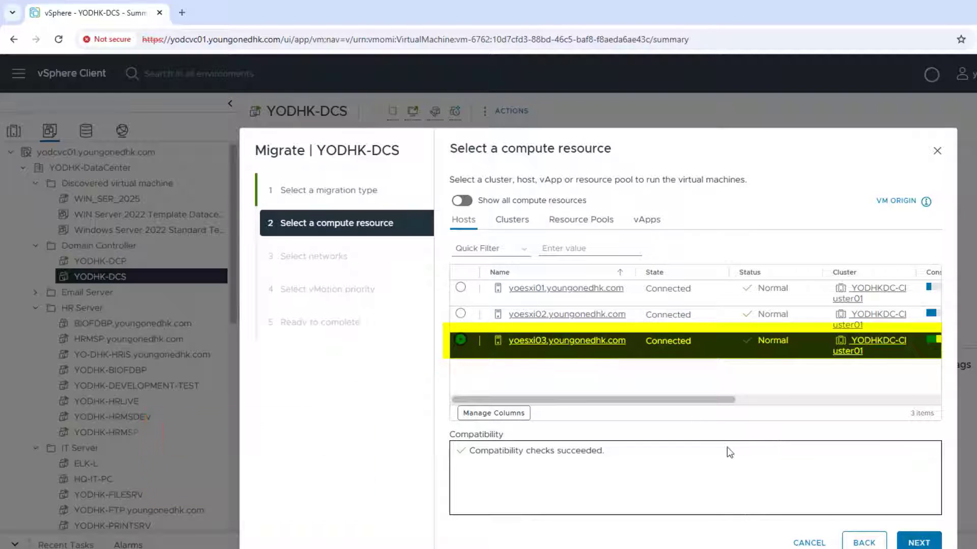
pyautogui.click(918, 541)
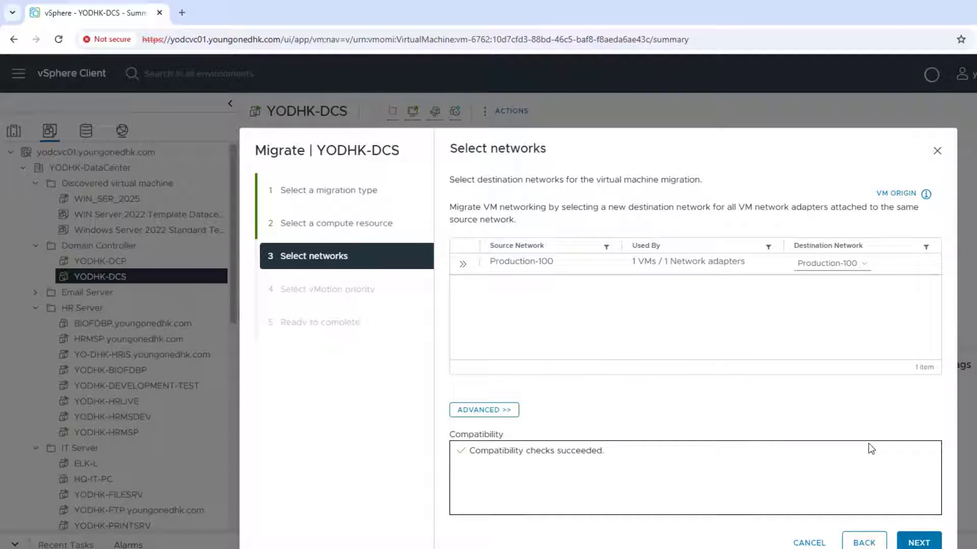
pyautogui.moveTo(843, 513)
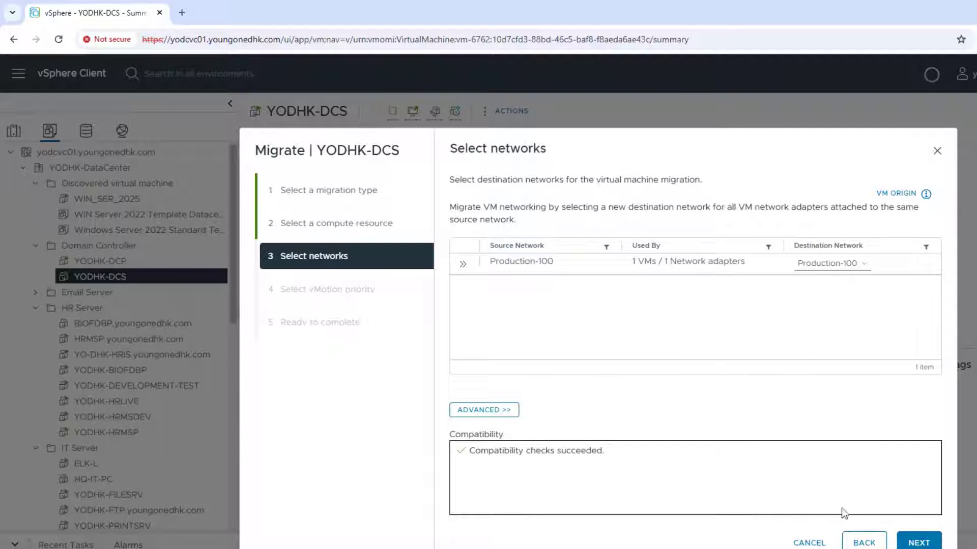
pyautogui.click(918, 541)
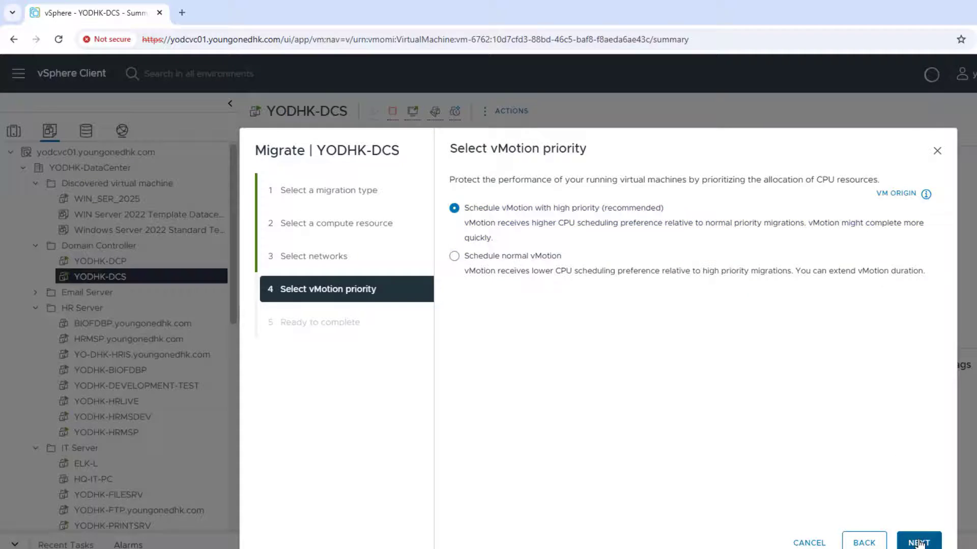
pyautogui.click(918, 543)
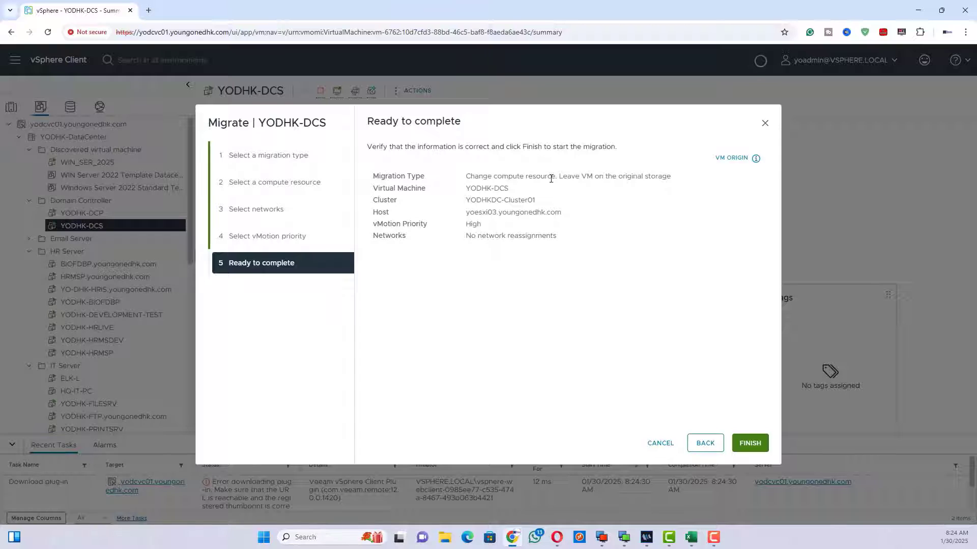
pyautogui.moveTo(550, 187)
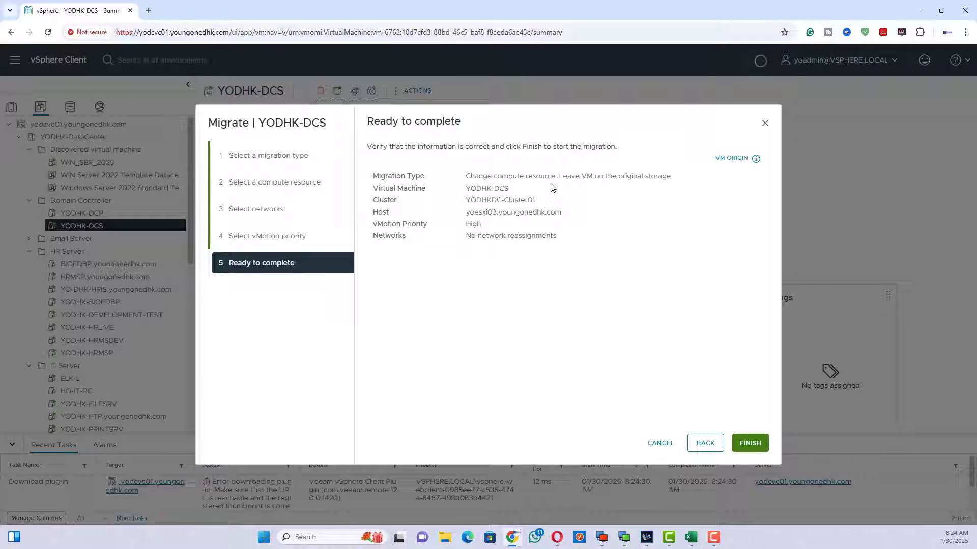
# Review the Ready to complete summary and finish the migration to yoesxi03
pyautogui.doubleClick(499, 200)
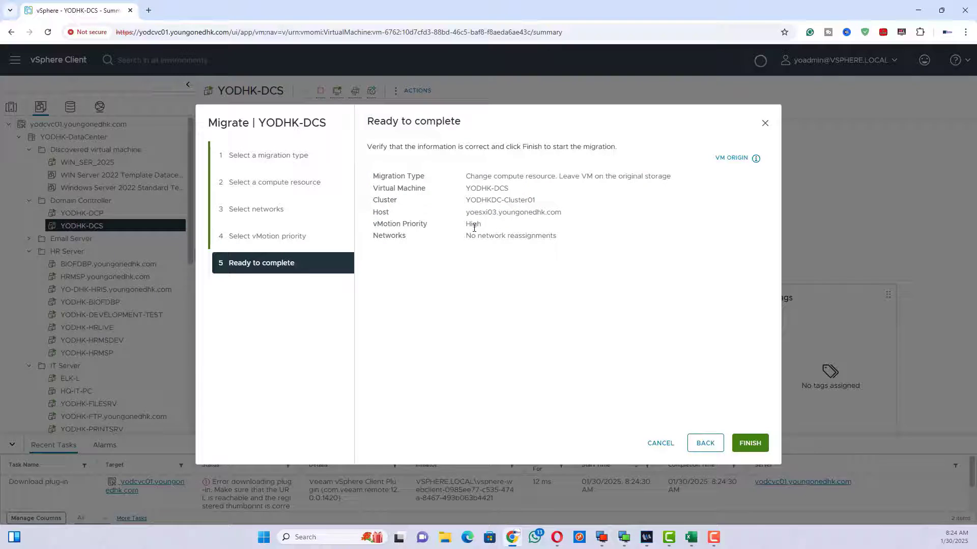
pyautogui.click(749, 443)
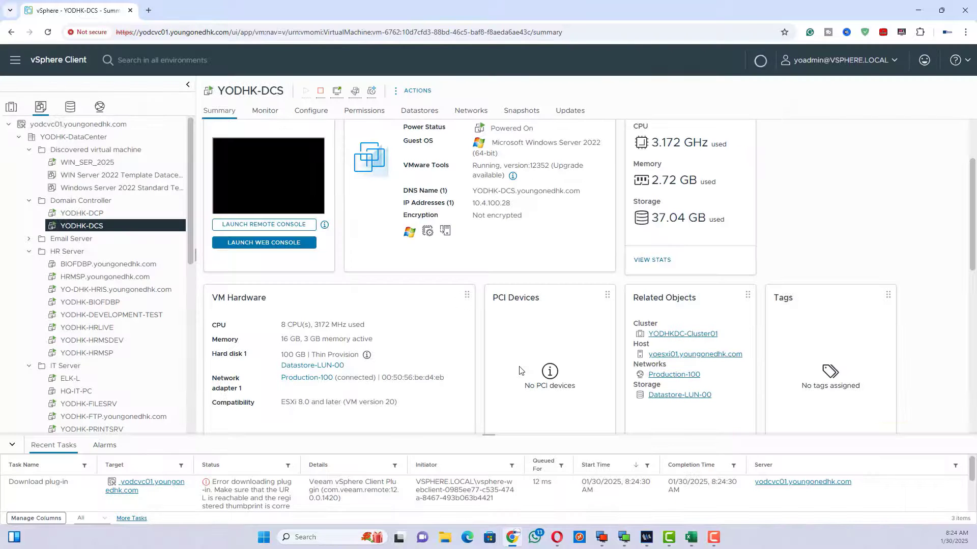
# Watch the Relocate virtual machine task in Recent Tasks until it completes
pyautogui.scroll(-3)
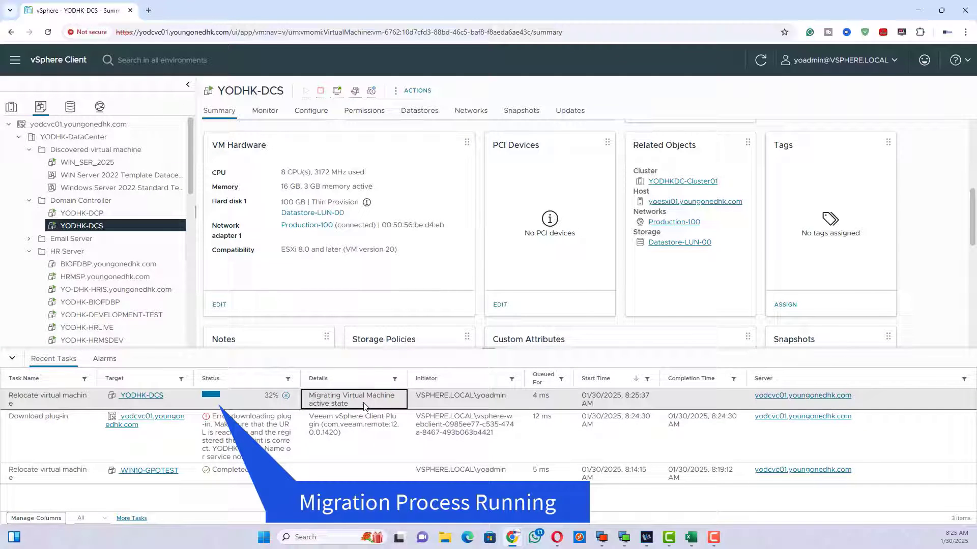
pyautogui.click(547, 395)
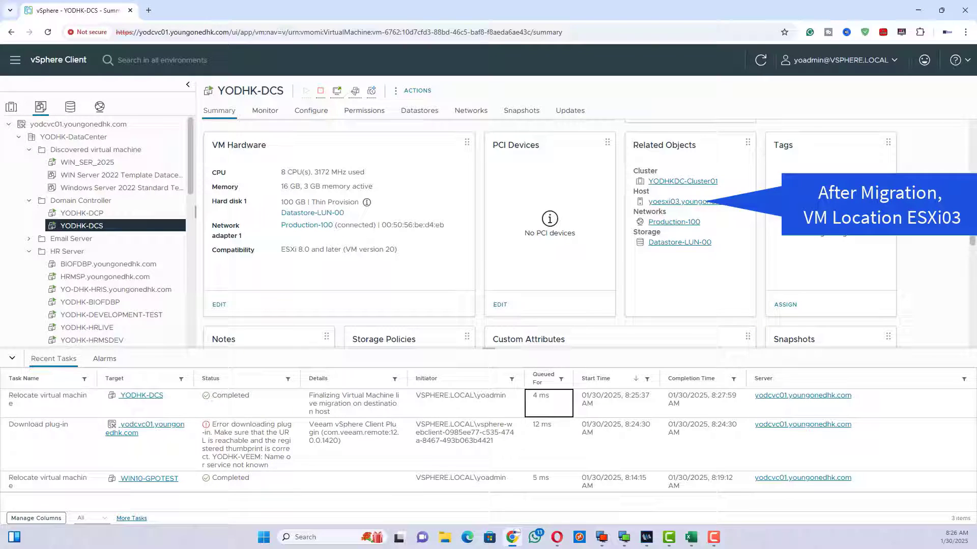
# Select YODHK-DCS in the tree and launch its web console full screen
pyautogui.click(47, 399)
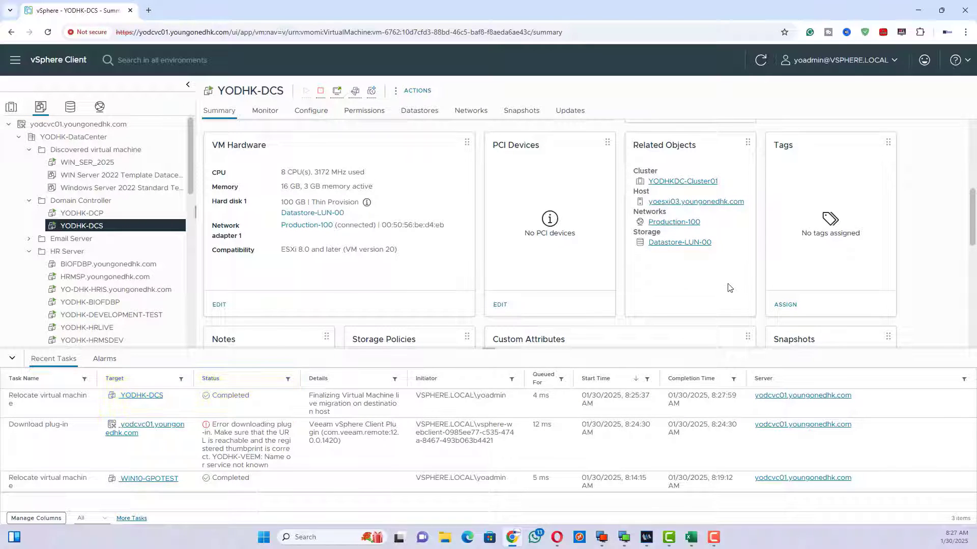
pyautogui.scroll(-3)
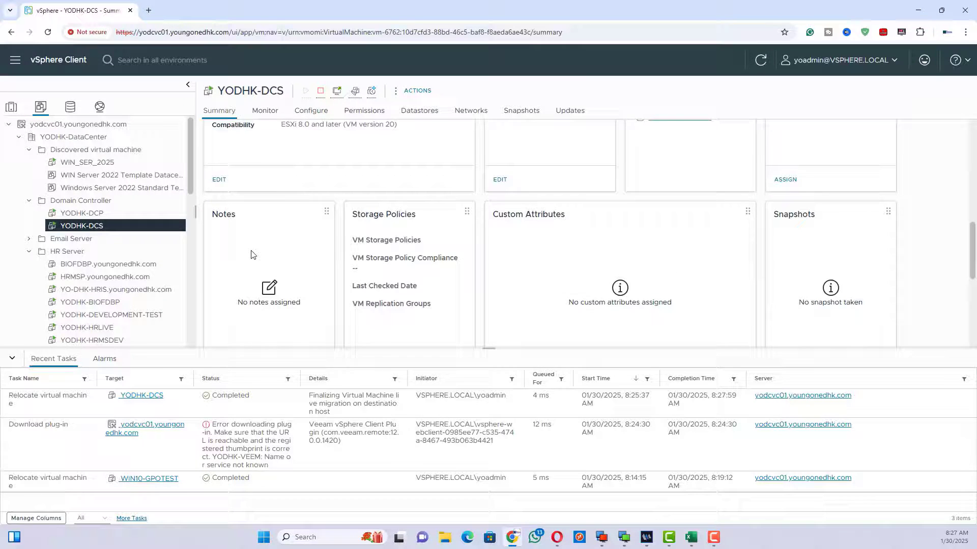
pyautogui.click(81, 213)
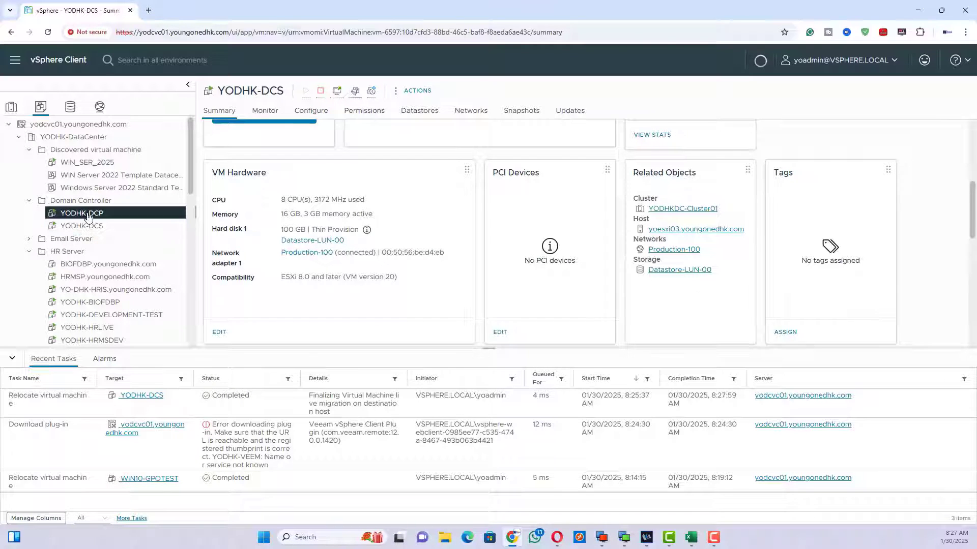
pyautogui.click(82, 225)
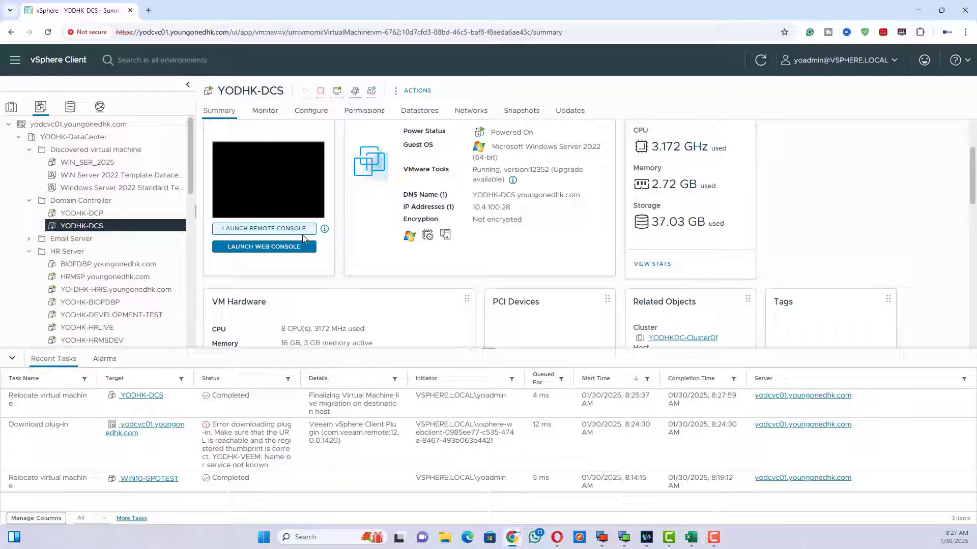
pyautogui.click(263, 247)
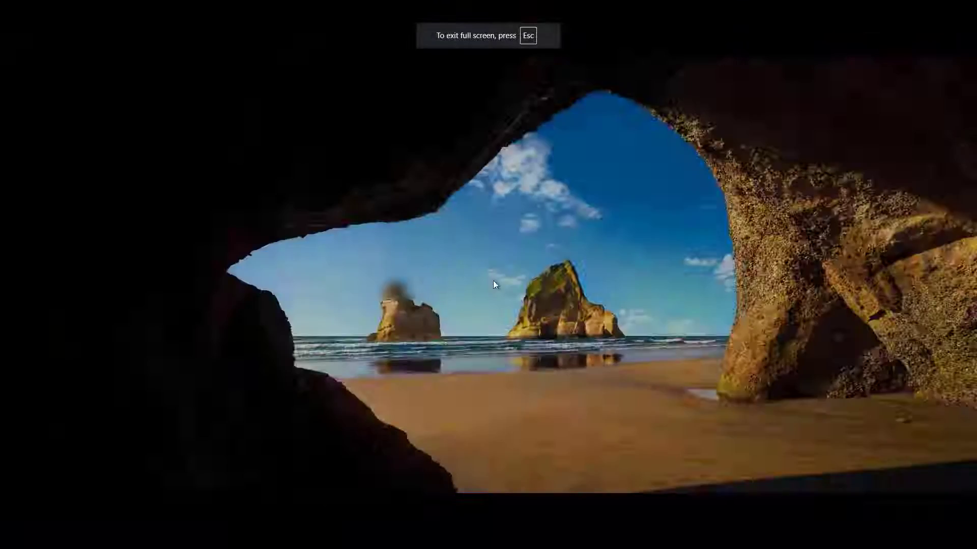